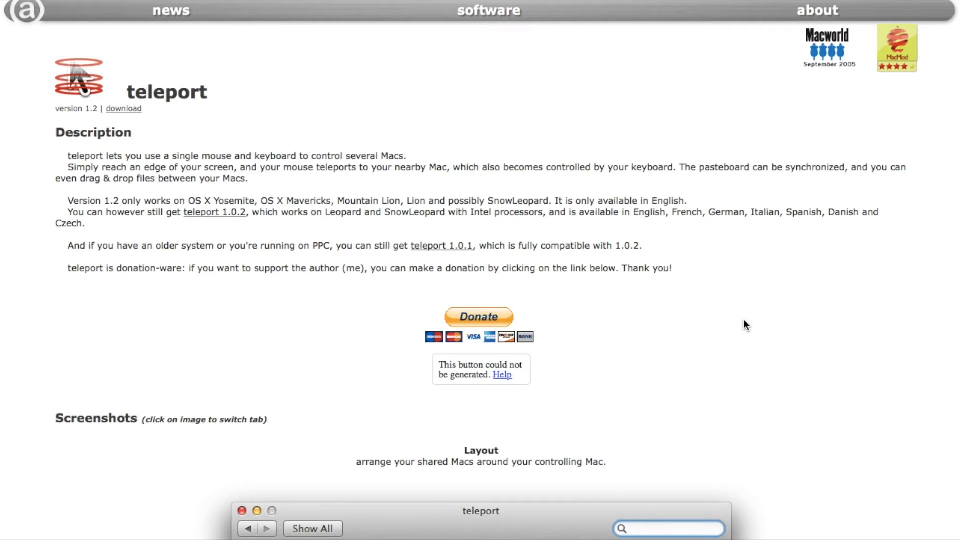
# - Scroll down the teleport web page to reach the 1.0.2 download link
pyautogui.scroll(-3)
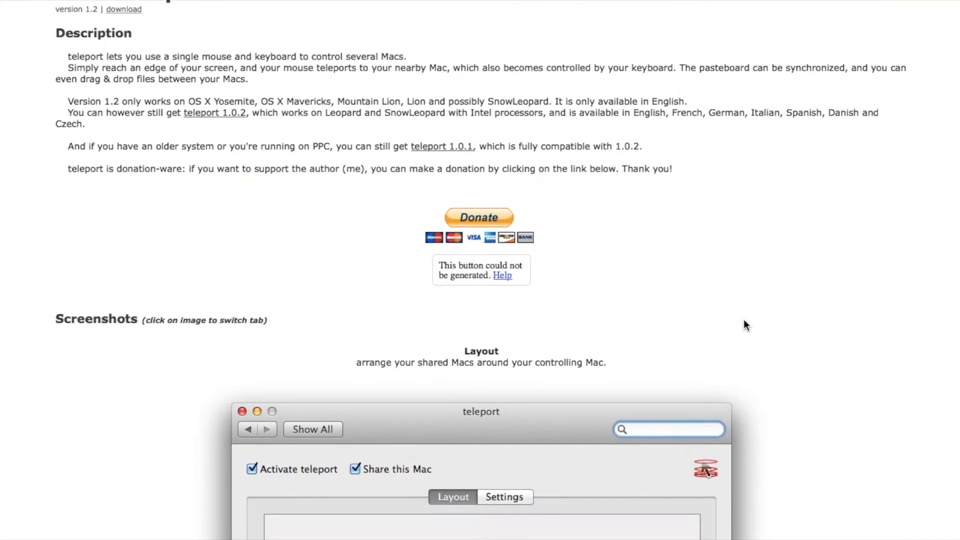
pyautogui.scroll(-3)
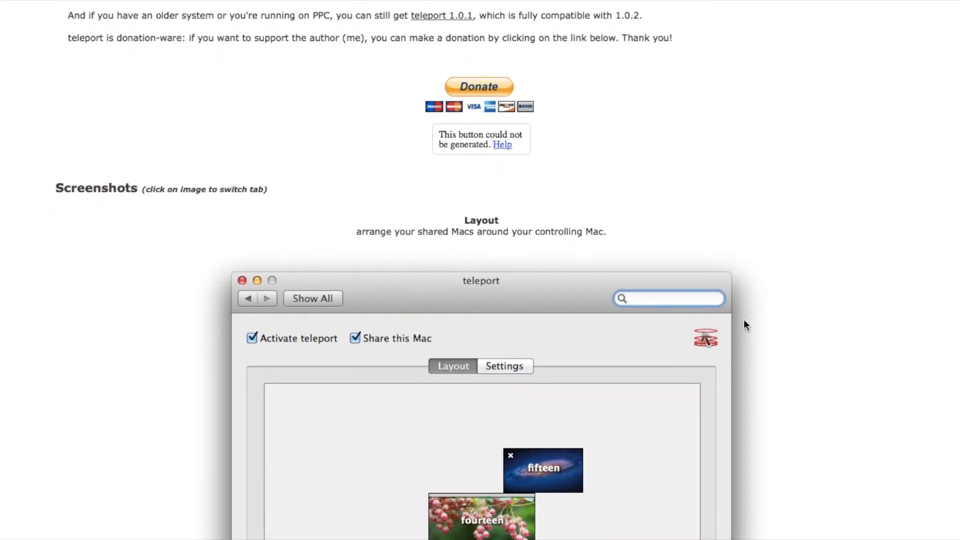
pyautogui.scroll(-3)
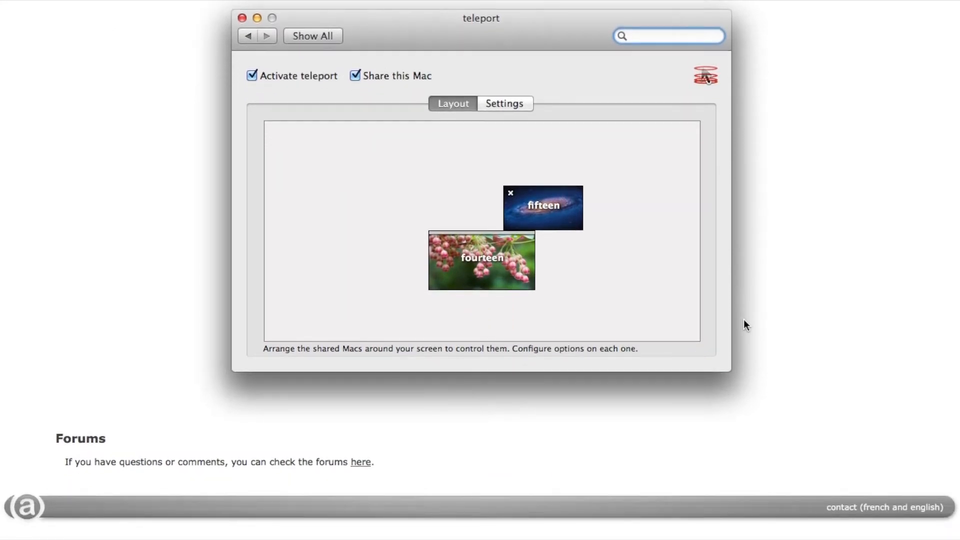
pyautogui.scroll(-3)
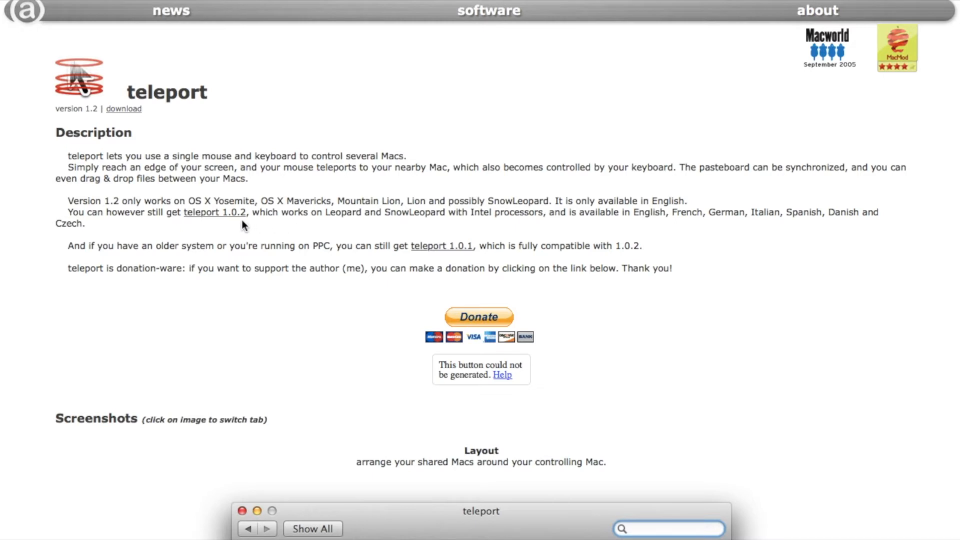
pyautogui.moveTo(277, 228)
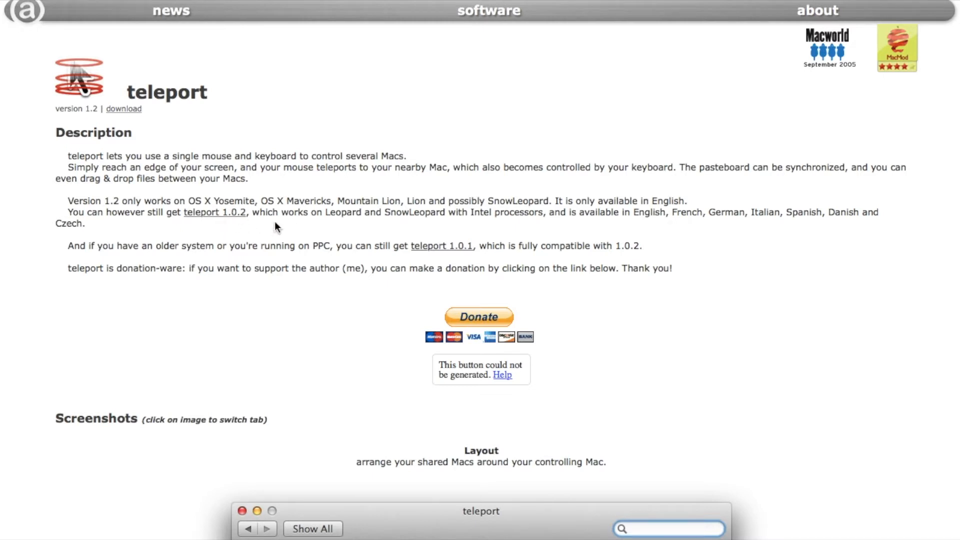
pyautogui.moveTo(433, 239)
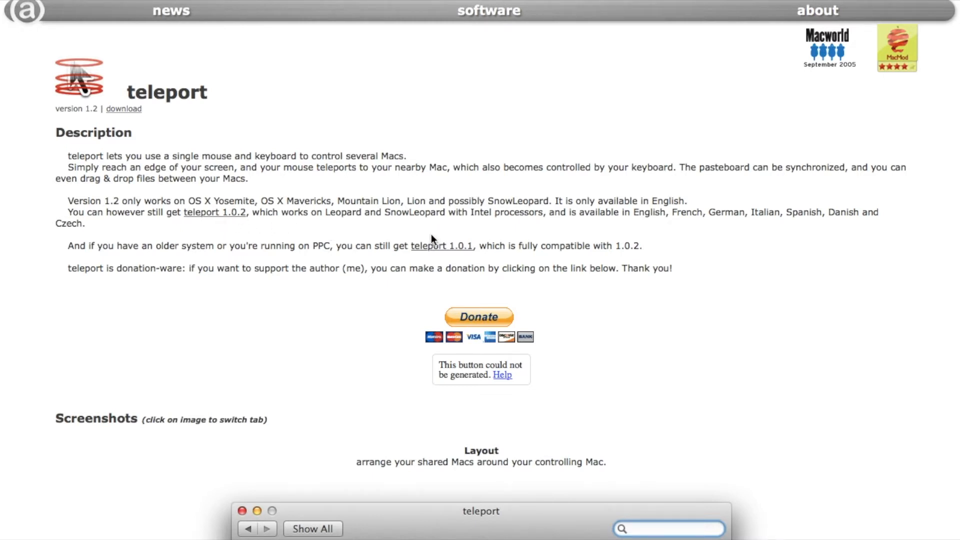
pyautogui.moveTo(416, 241)
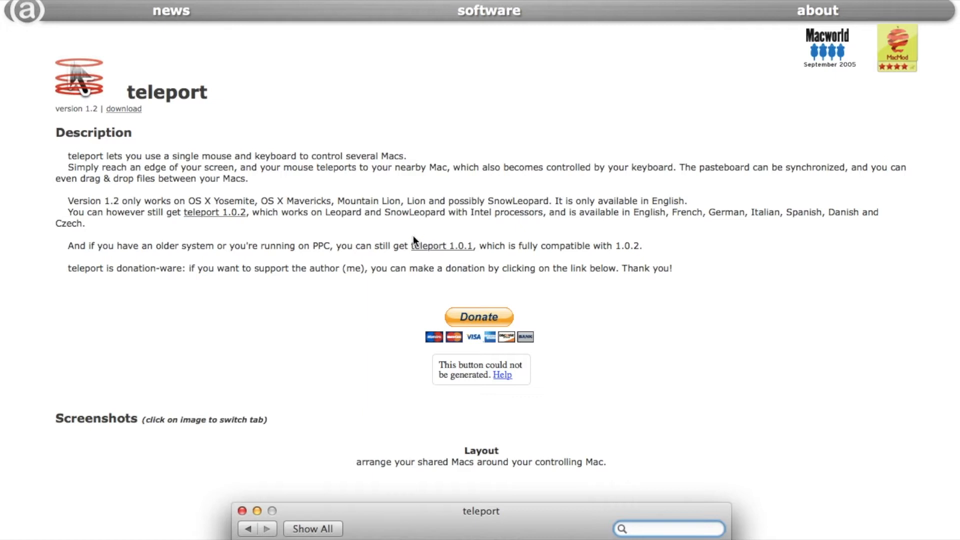
pyautogui.moveTo(489, 251)
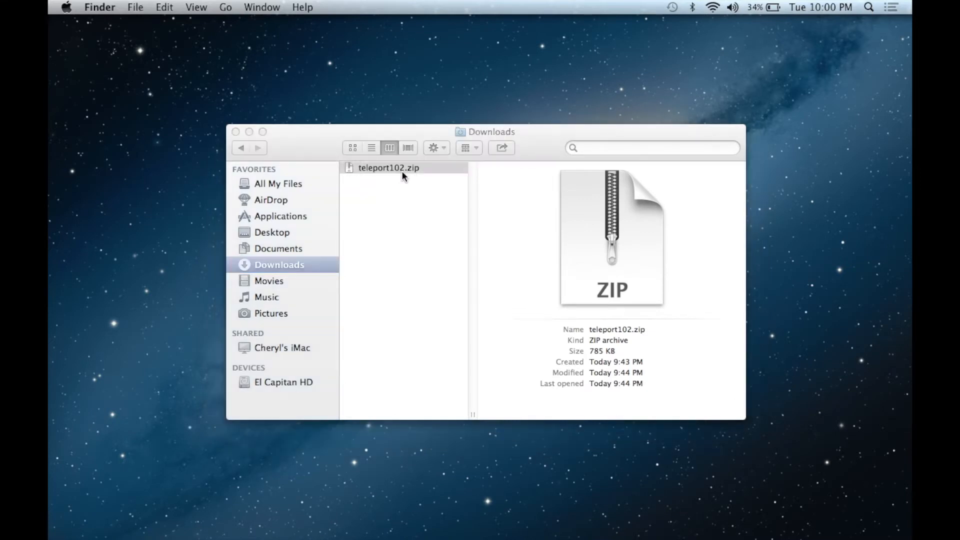
# - Unzip teleport102.zip in Downloads and launch the teleport.prefPane installer
pyautogui.doubleClick(388, 167)
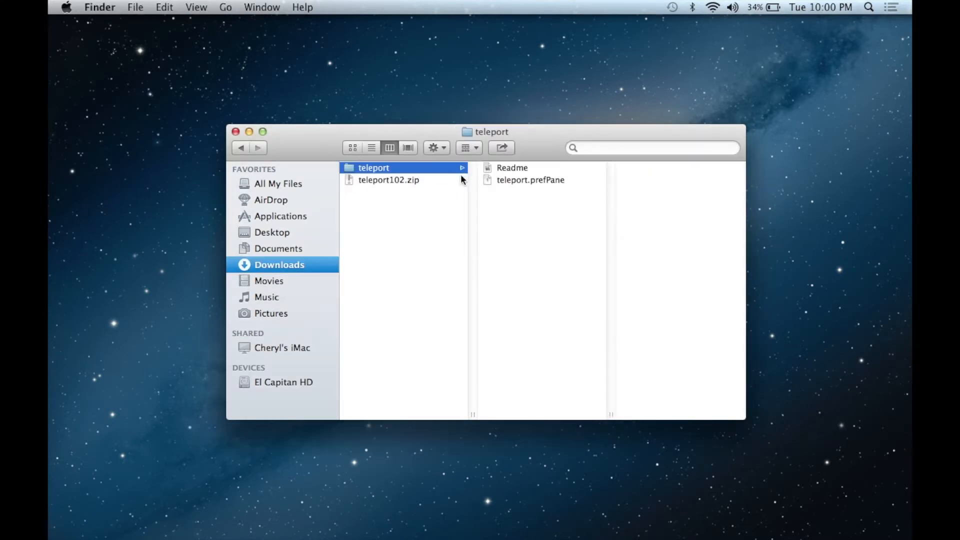
pyautogui.rightClick(530, 179)
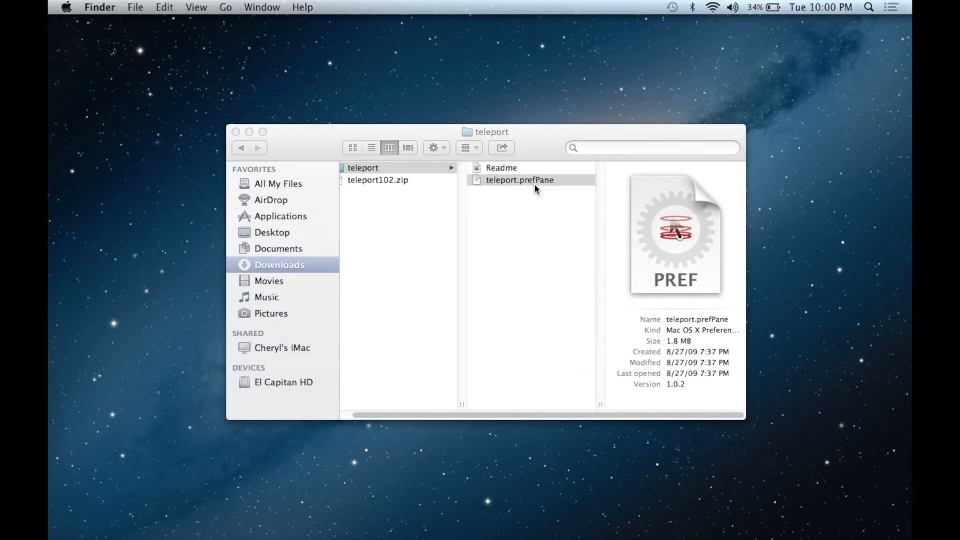
pyautogui.doubleClick(519, 179)
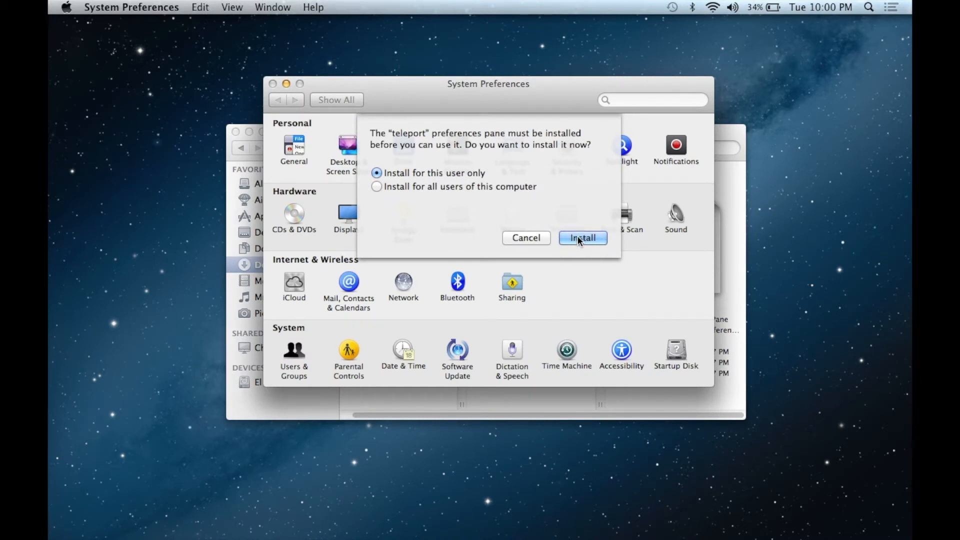
# - Install the pane for this user only and return to the full System Preferences view
pyautogui.click(582, 238)
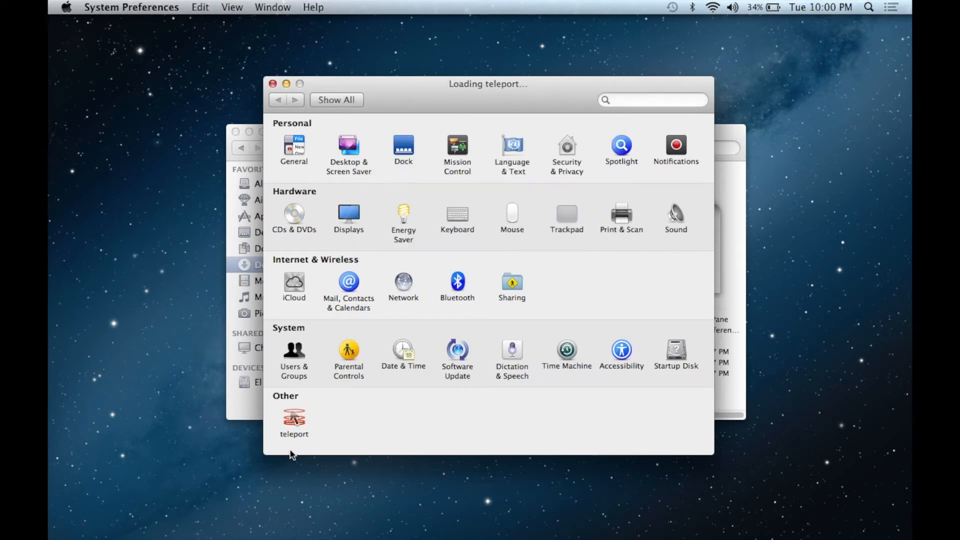
pyautogui.click(294, 419)
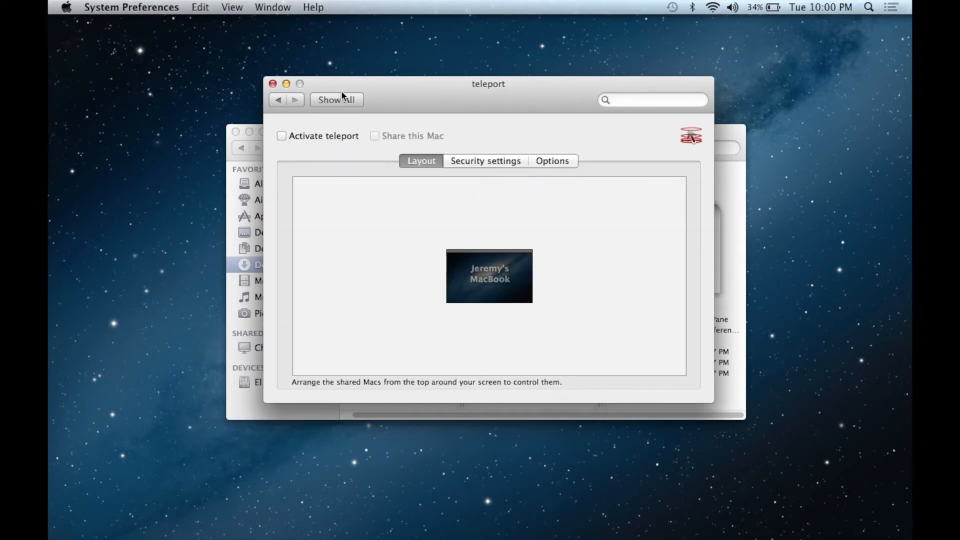
pyautogui.click(336, 100)
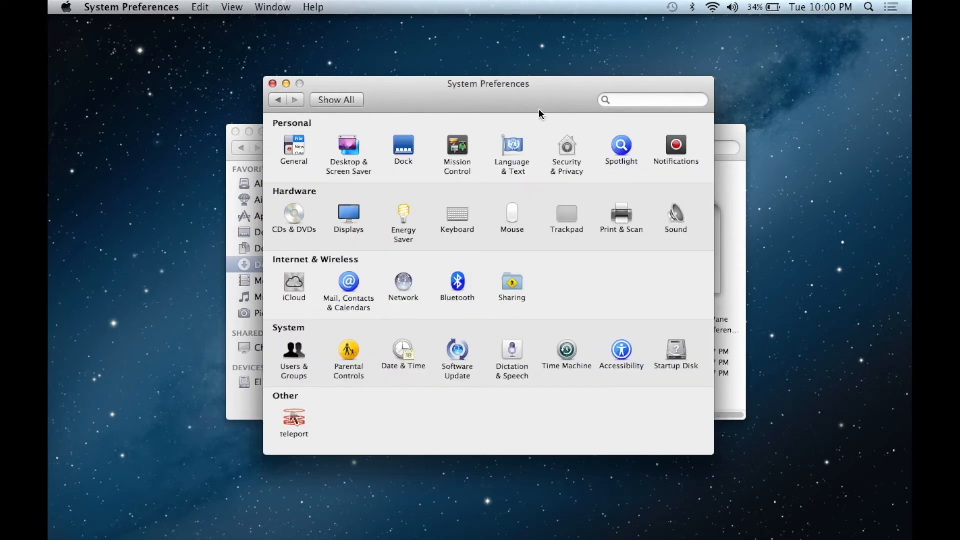
# - Enter the teleport pane and activate teleport on the MacBook
pyautogui.click(567, 150)
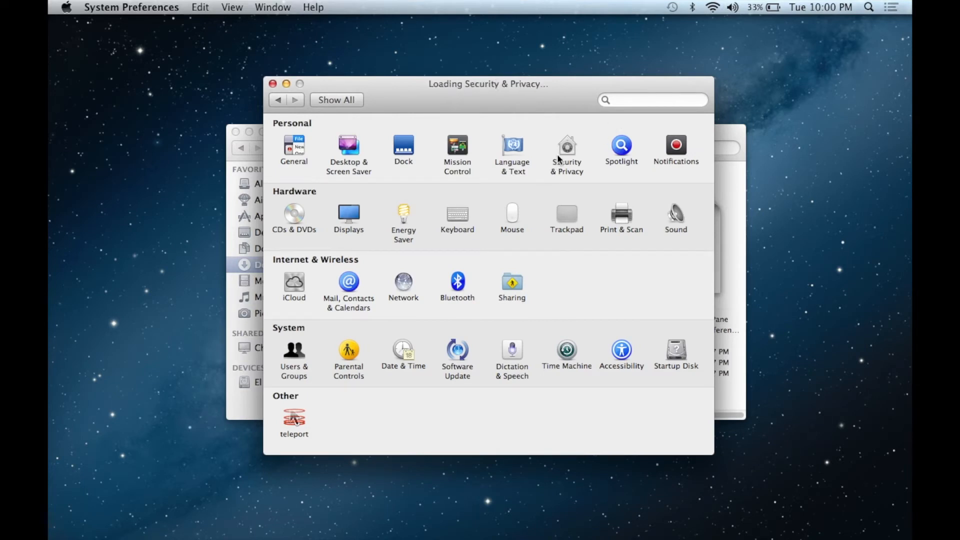
pyautogui.click(567, 147)
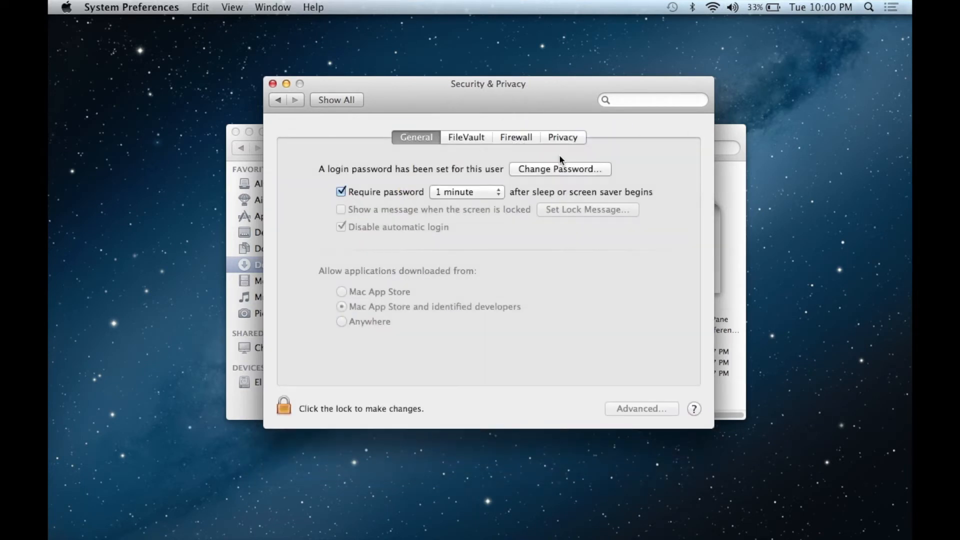
pyautogui.click(283, 408)
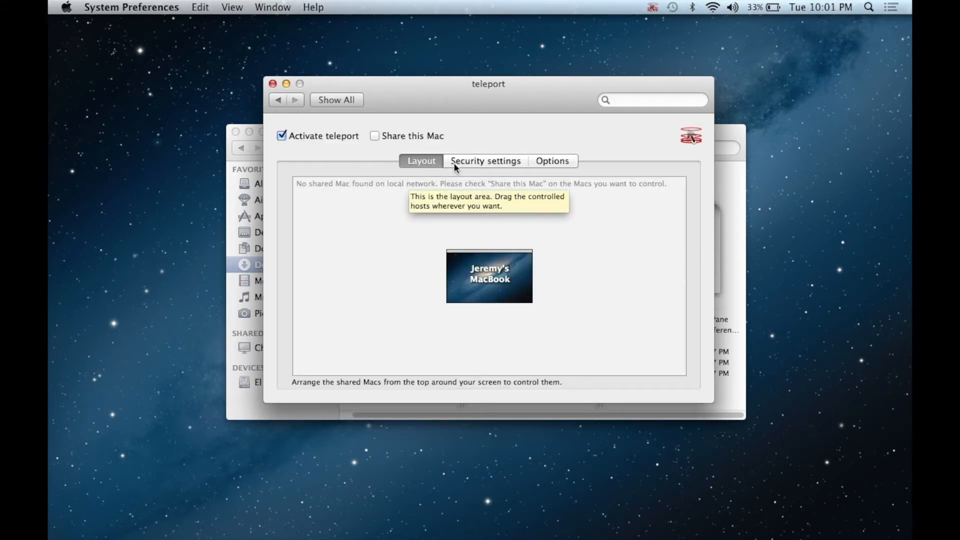
# - In teleport's Options, enable Synchronize pasteboard between Macs
pyautogui.click(485, 160)
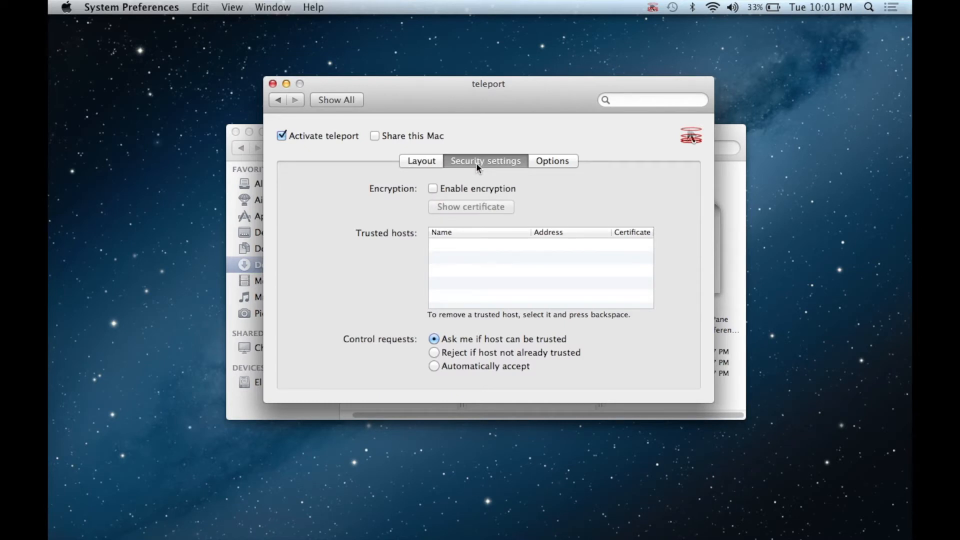
pyautogui.click(553, 160)
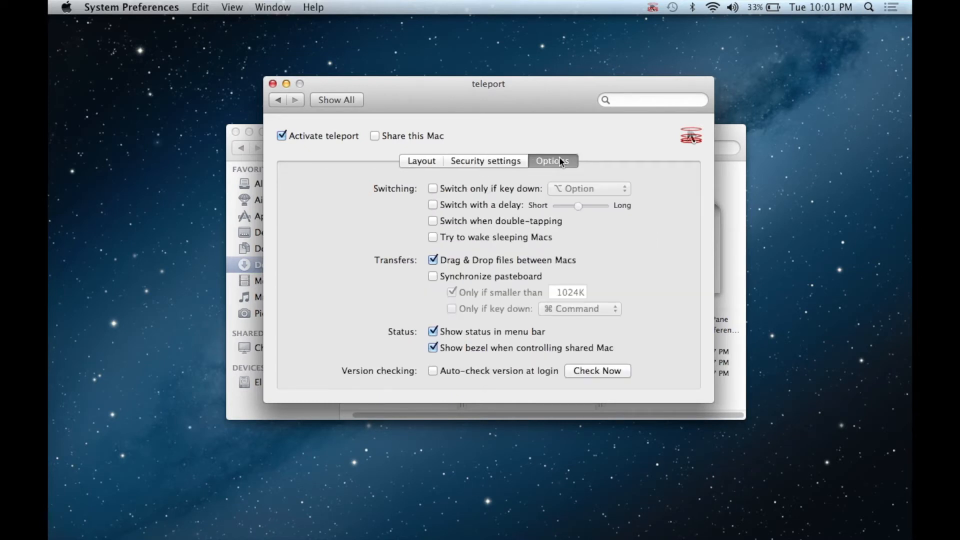
pyautogui.moveTo(574, 127)
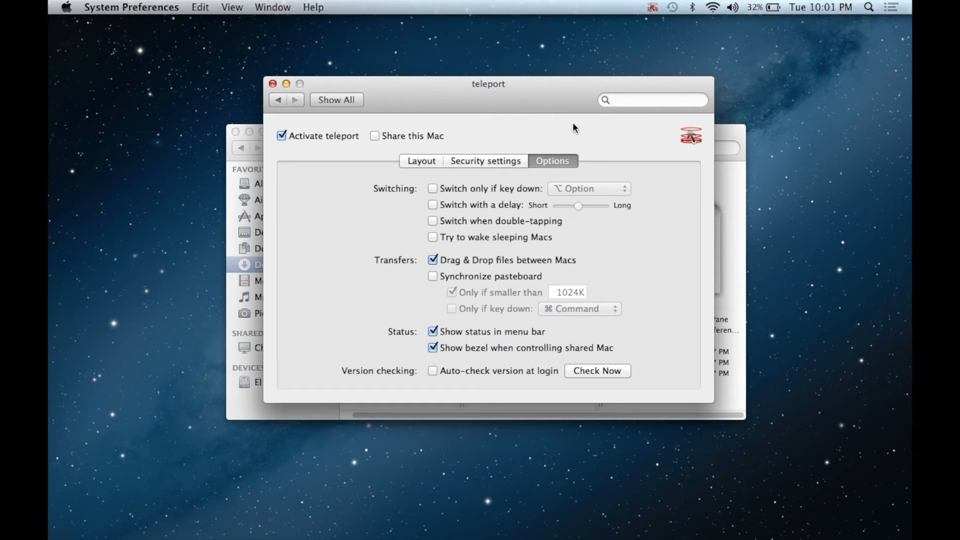
pyautogui.moveTo(518, 279)
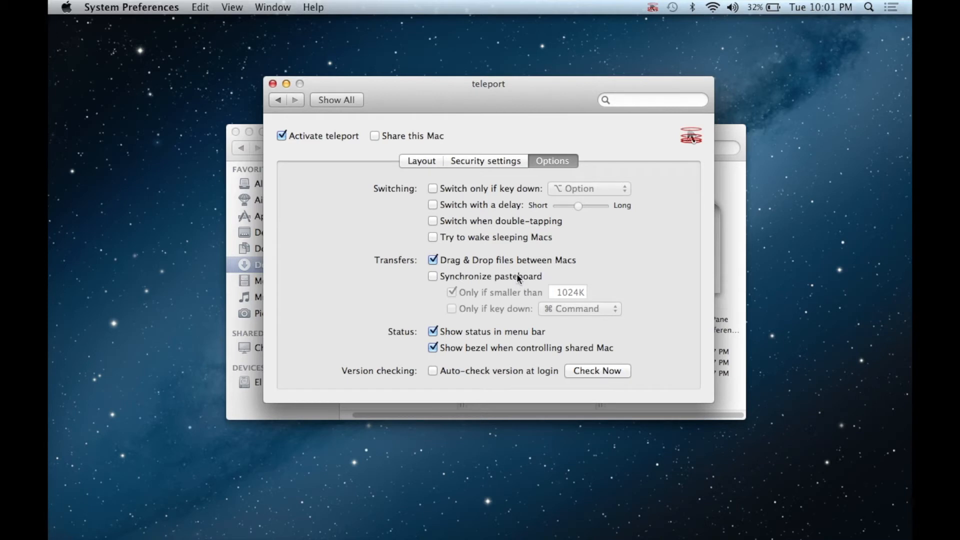
pyautogui.click(432, 276)
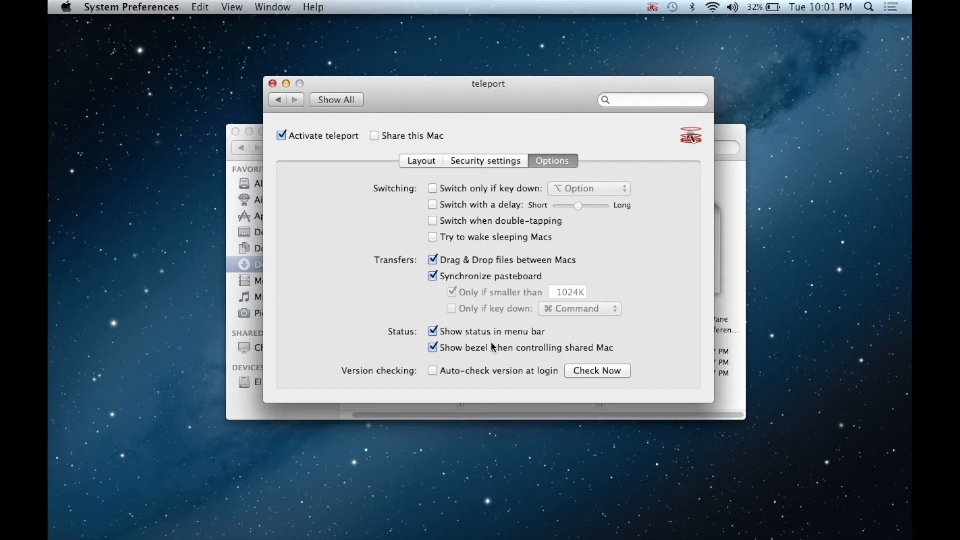
pyautogui.click(433, 237)
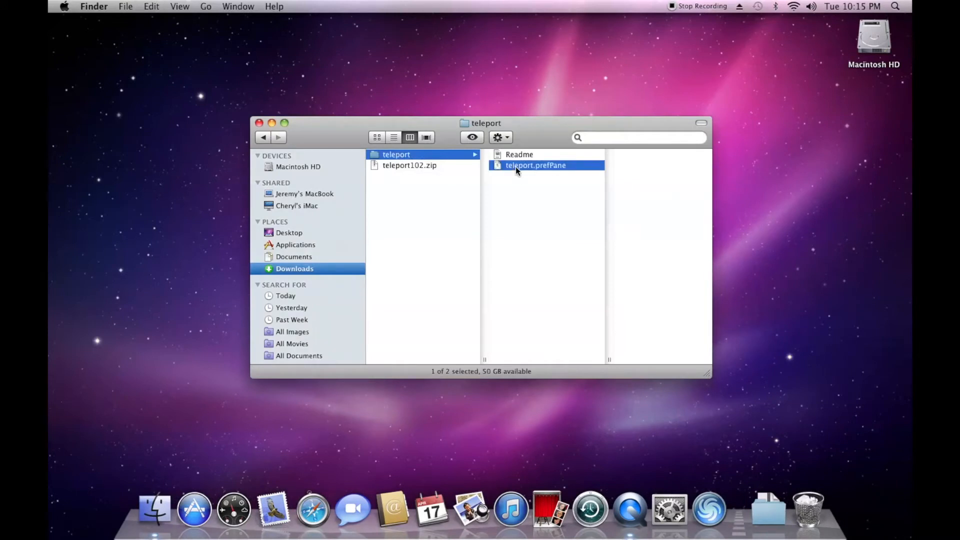
# - Install teleport.prefPane for this user on the Mac mini and activate teleport there
pyautogui.doubleClick(536, 165)
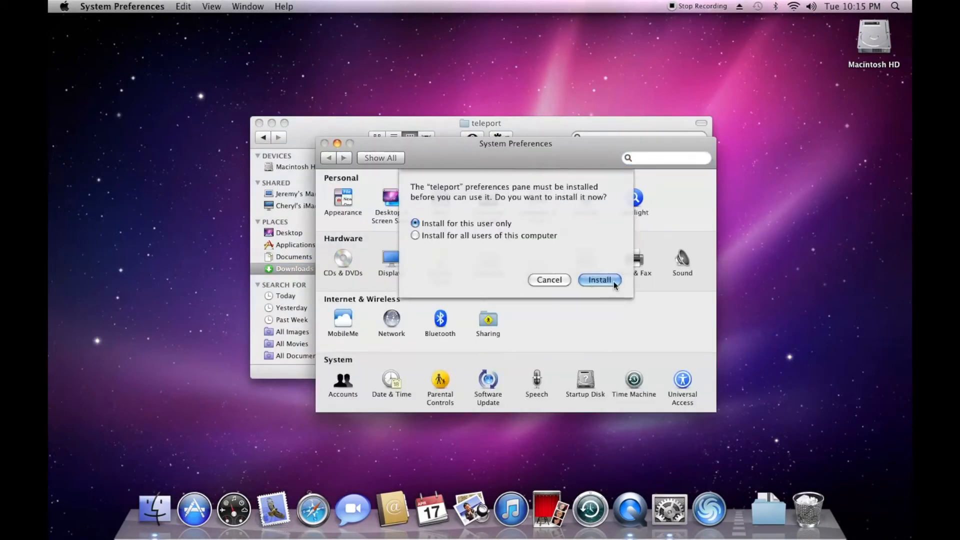
pyautogui.click(599, 280)
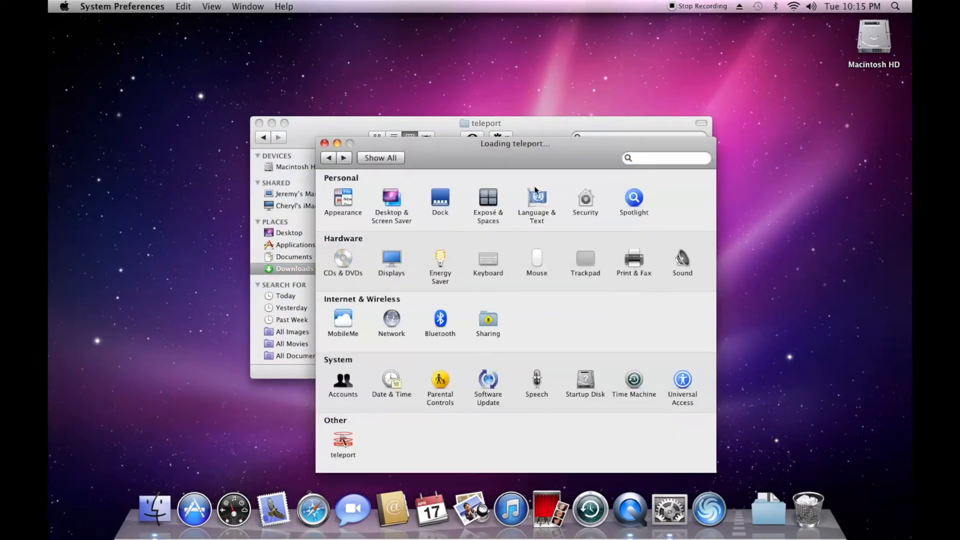
pyautogui.click(343, 441)
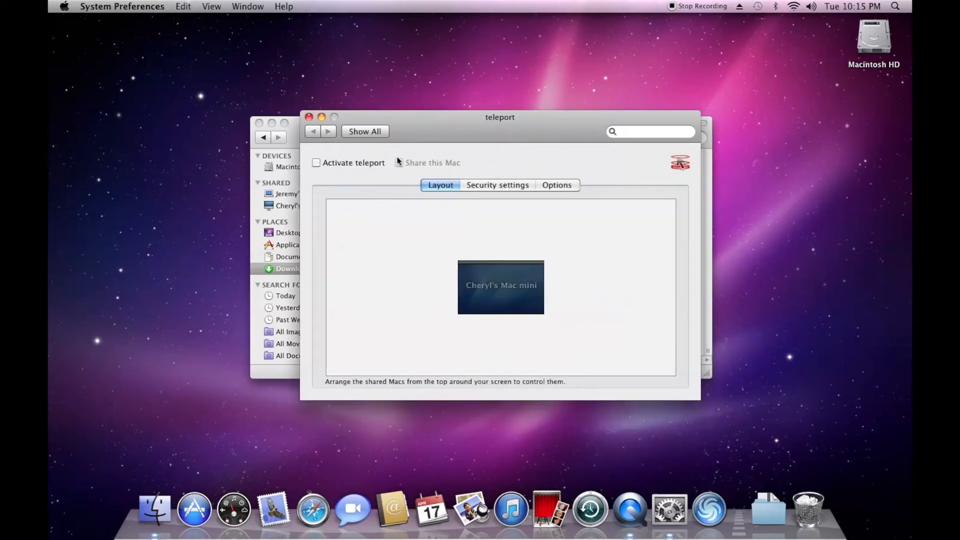
pyautogui.click(317, 163)
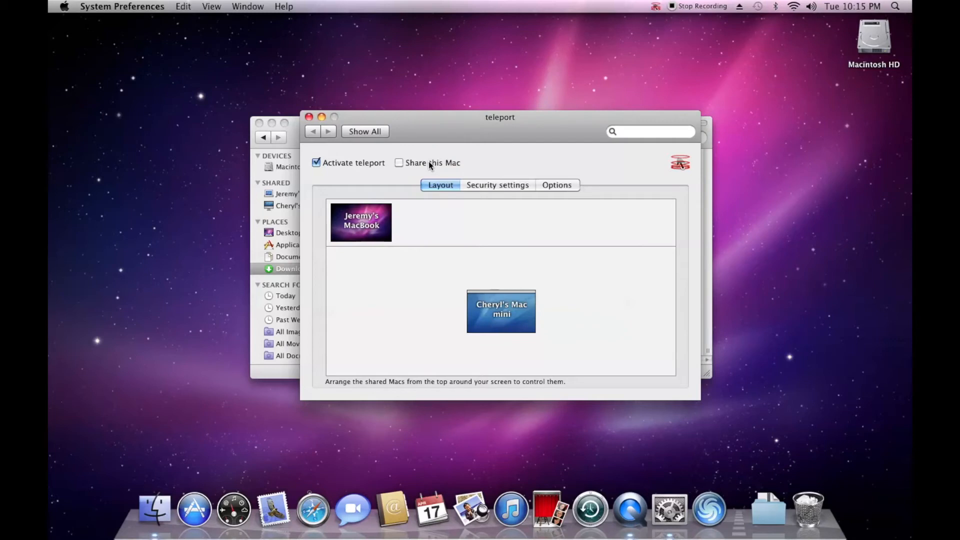
pyautogui.moveTo(369, 231)
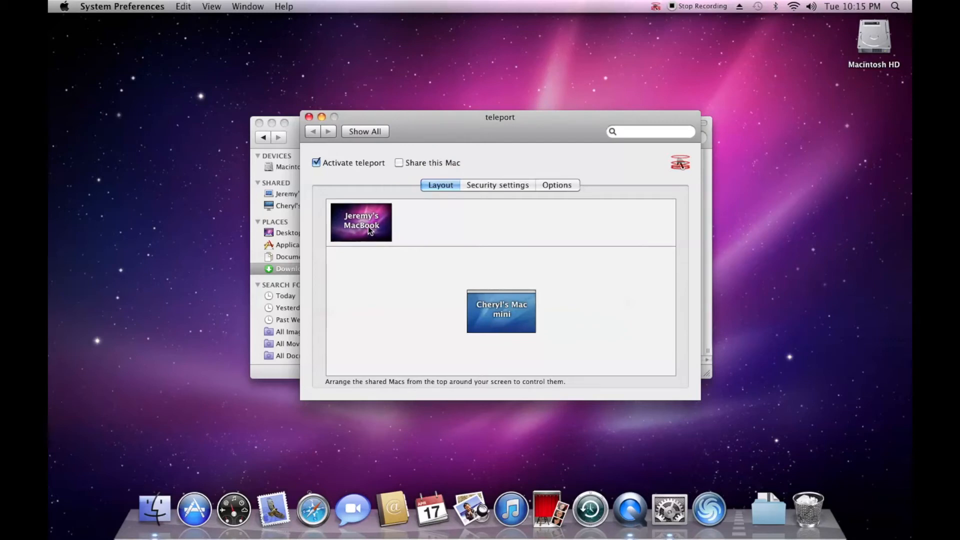
# - Drag the MacBook thumbnail to sit just left of the Mac mini screen in the layout
pyautogui.moveTo(361, 222); pyautogui.dragTo(436, 311)
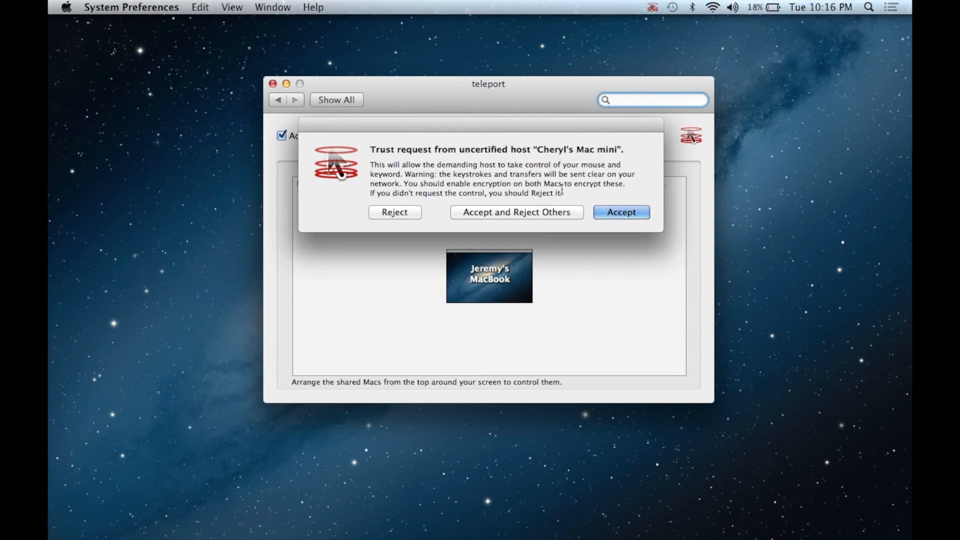
# - Accept the Mac mini's trust request so it may control the MacBook
pyautogui.click(620, 212)
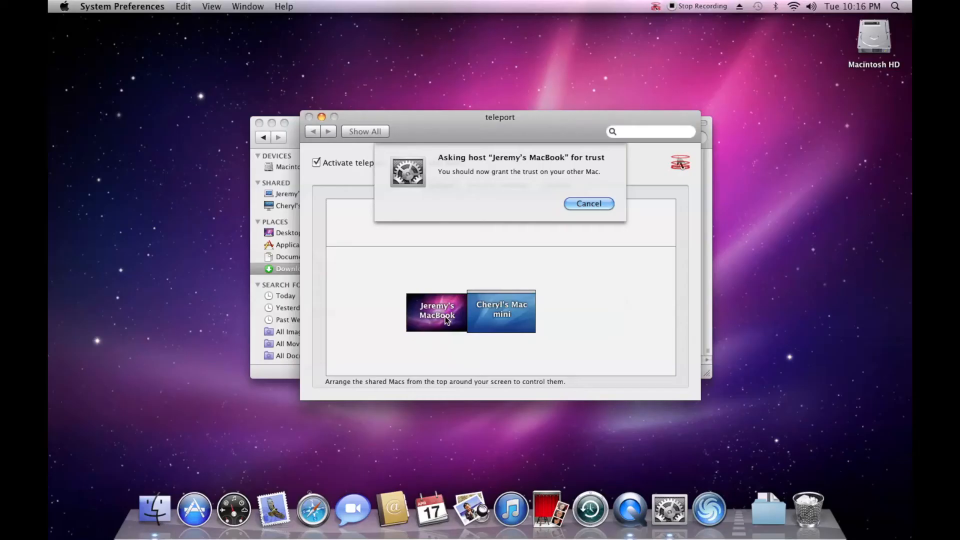
pyautogui.click(587, 203)
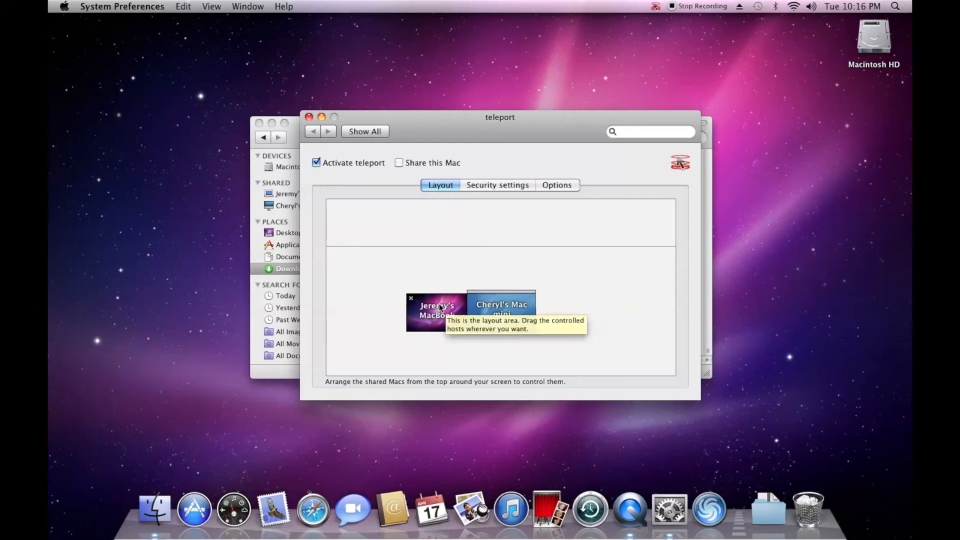
pyautogui.moveTo(66, 271)
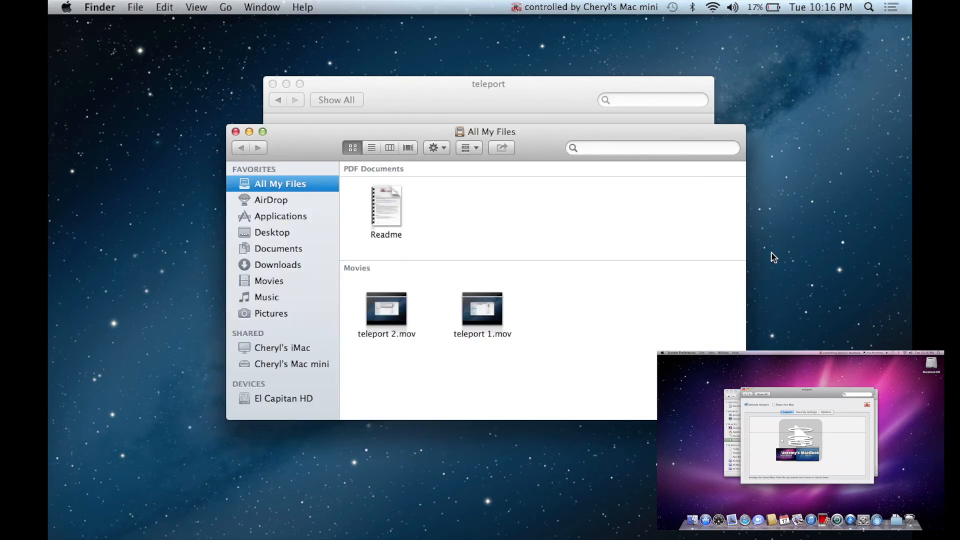
pyautogui.moveTo(752, 115)
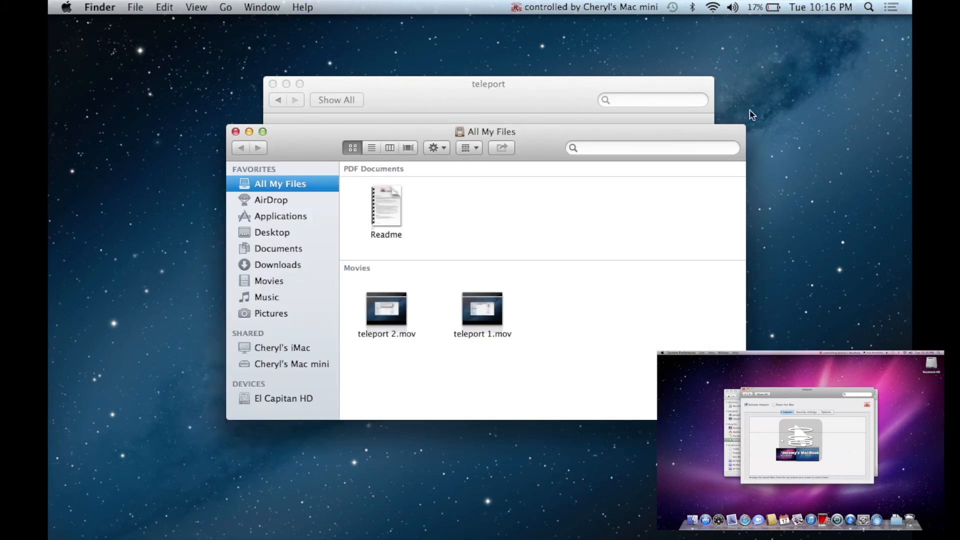
# - Enter 'this keyboard is' in the MacBook's Finder search field from the Mac mini keyboard
pyautogui.write('t')
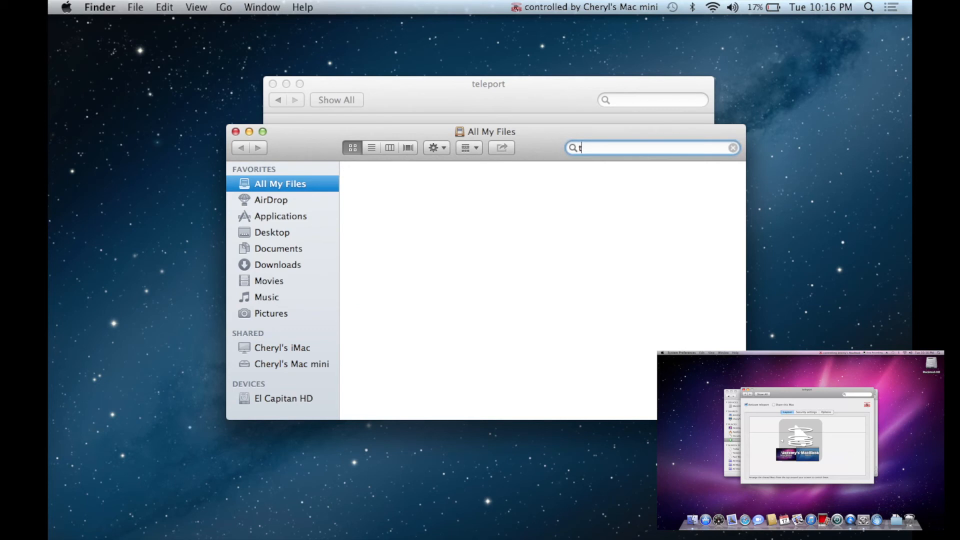
pyautogui.write('his keyboard is')
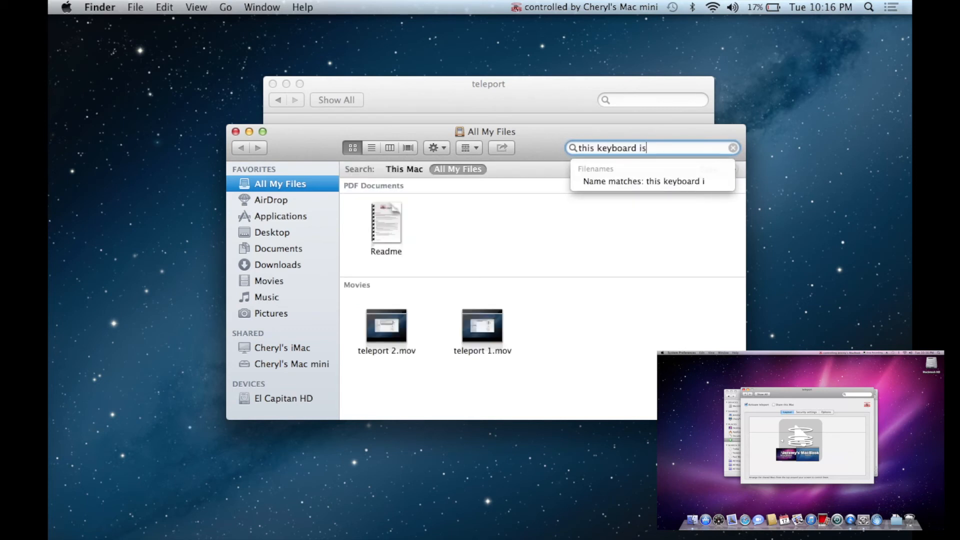